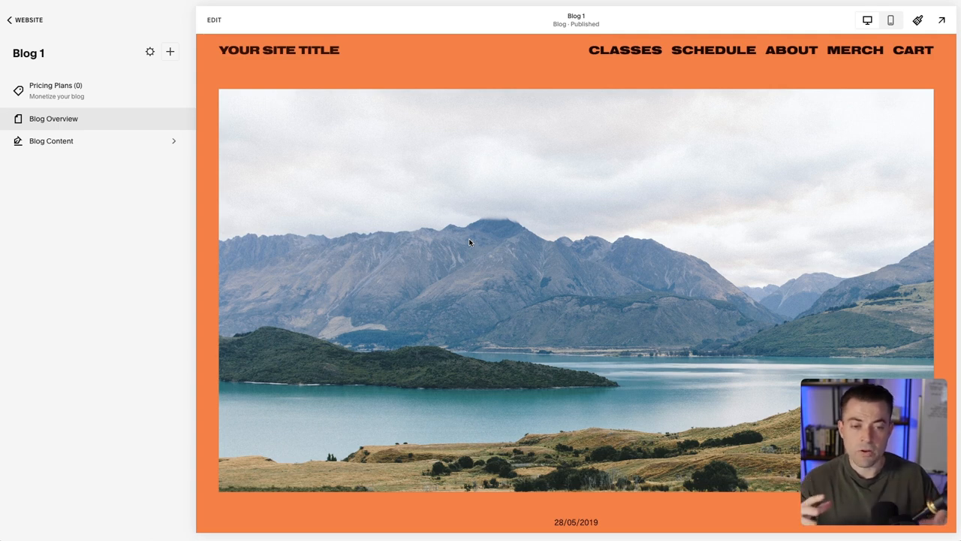
pyautogui.moveTo(99, 132)
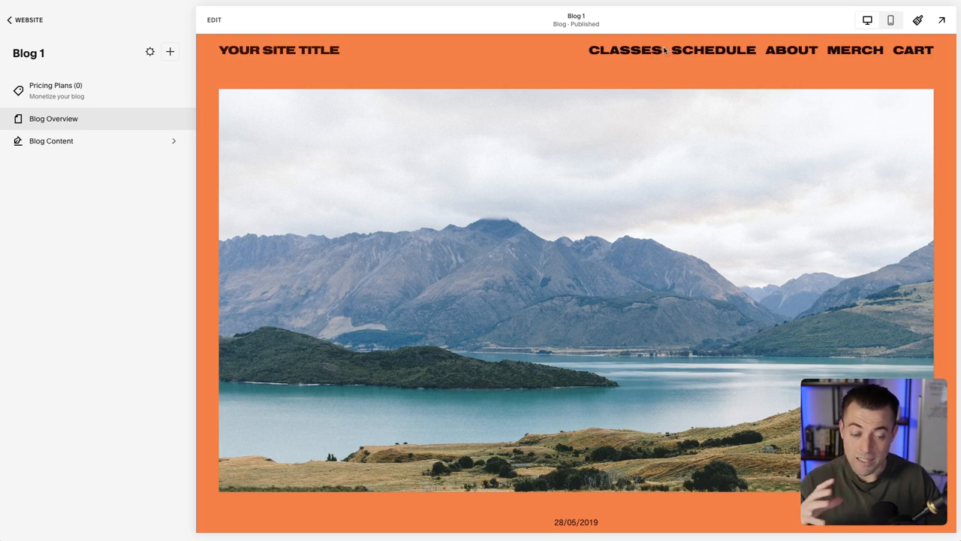
# Glance at Blog 1's settings, then navigate back to the Website > Pages list.
pyautogui.scroll(-3)
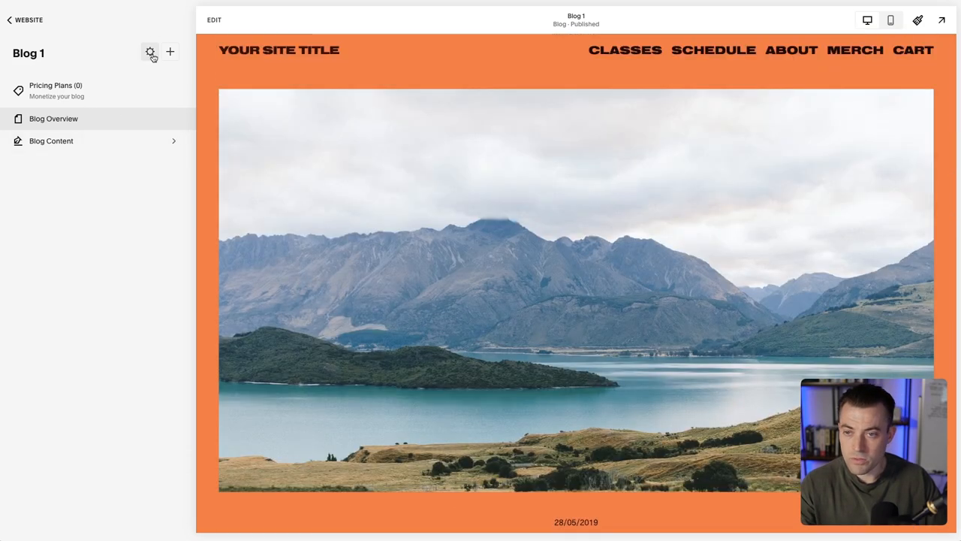
pyautogui.click(150, 51)
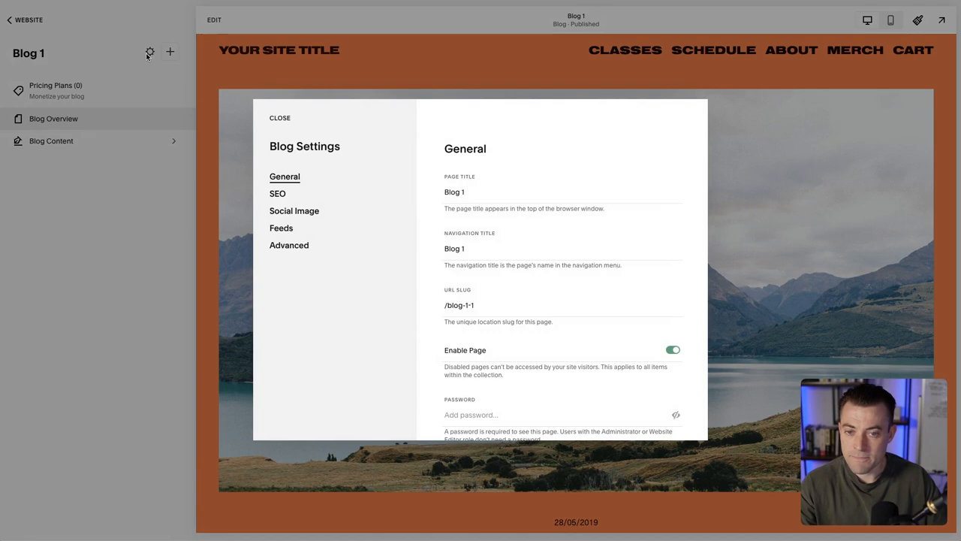
pyautogui.click(280, 118)
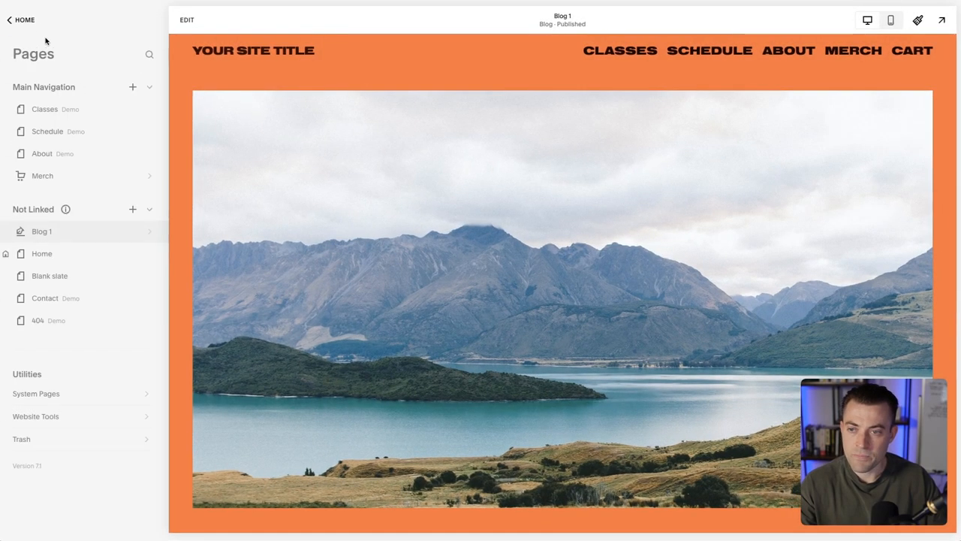
pyautogui.click(21, 19)
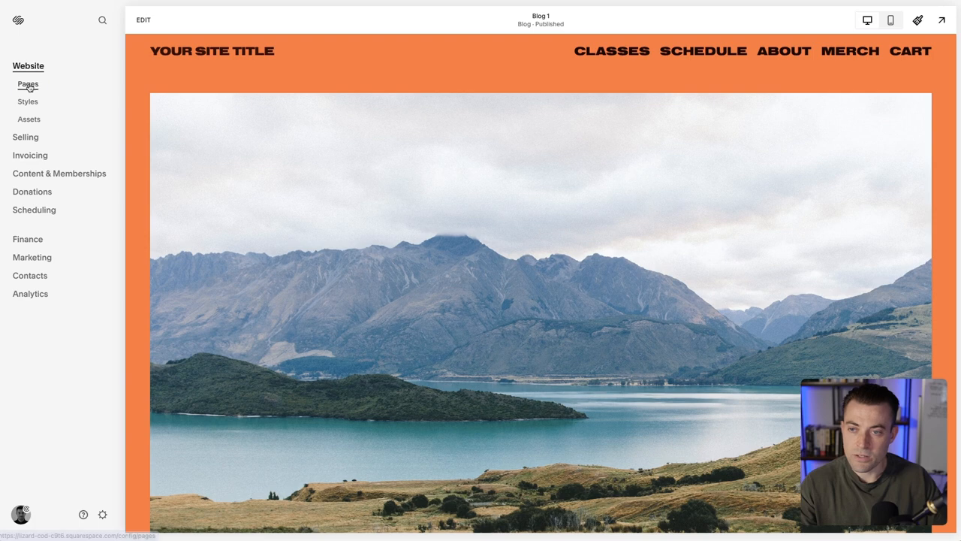
pyautogui.click(27, 84)
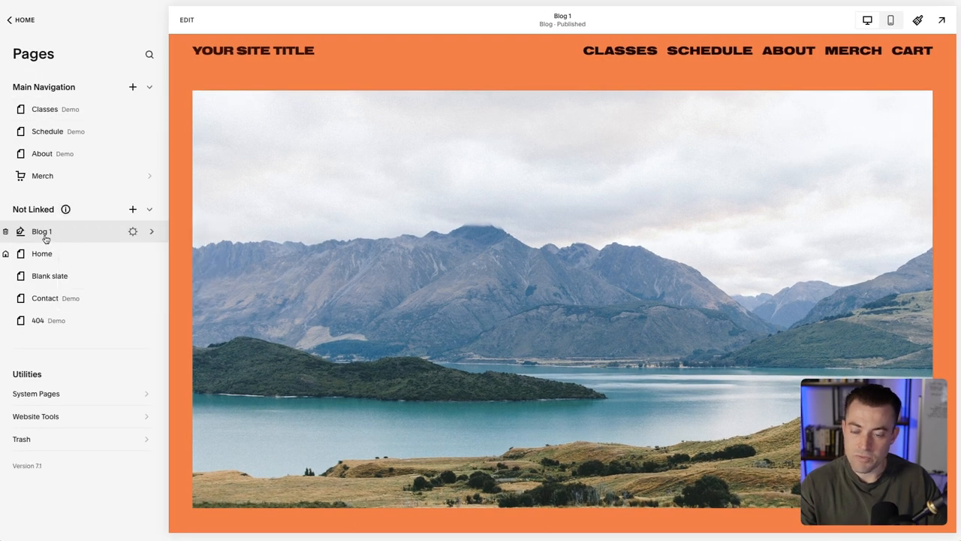
# Browse Blog 1's General and Advanced settings without changes and close them.
pyautogui.click(132, 232)
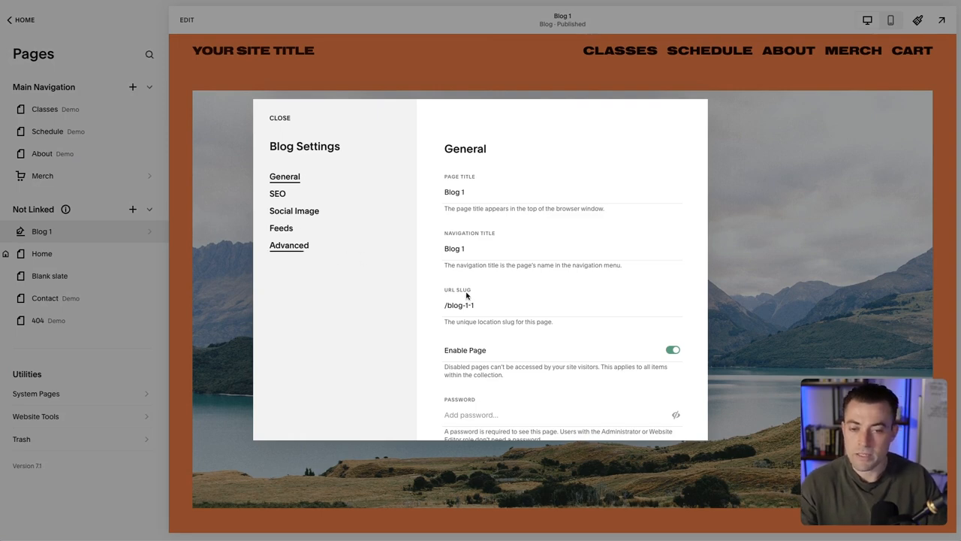
pyautogui.click(288, 245)
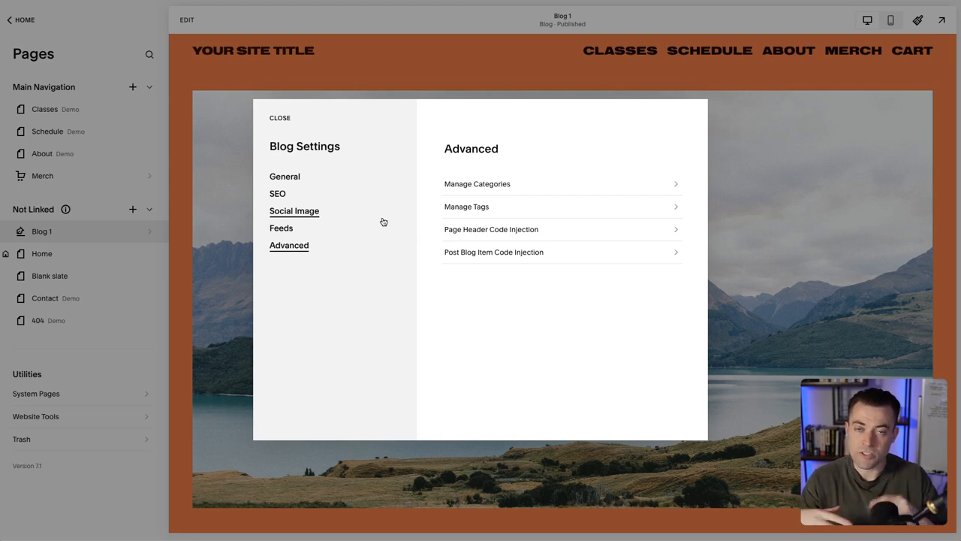
pyautogui.click(279, 117)
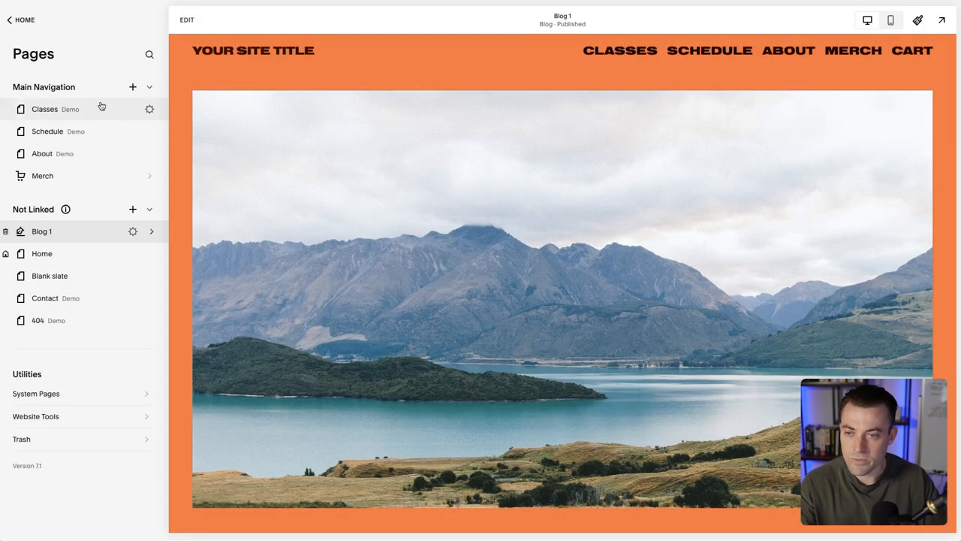
pyautogui.click(150, 108)
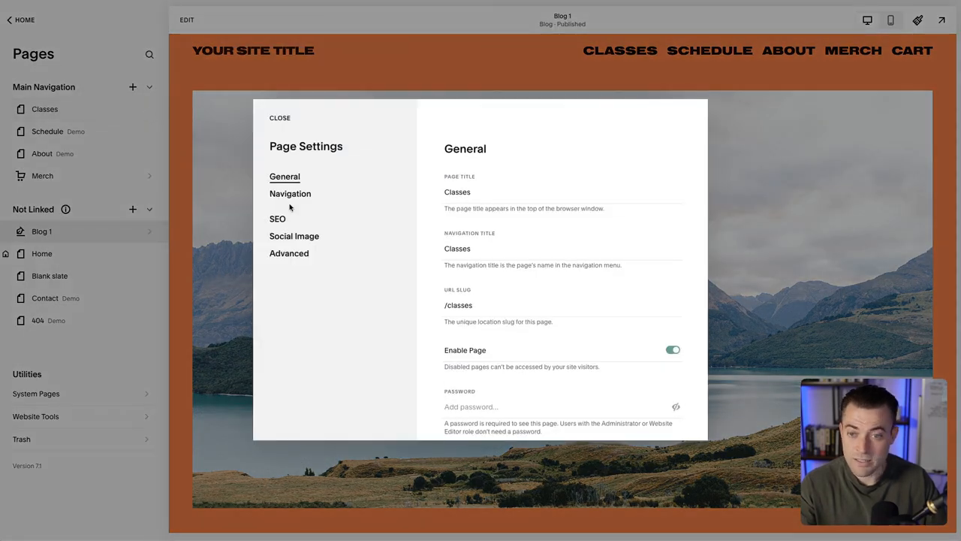
pyautogui.click(290, 194)
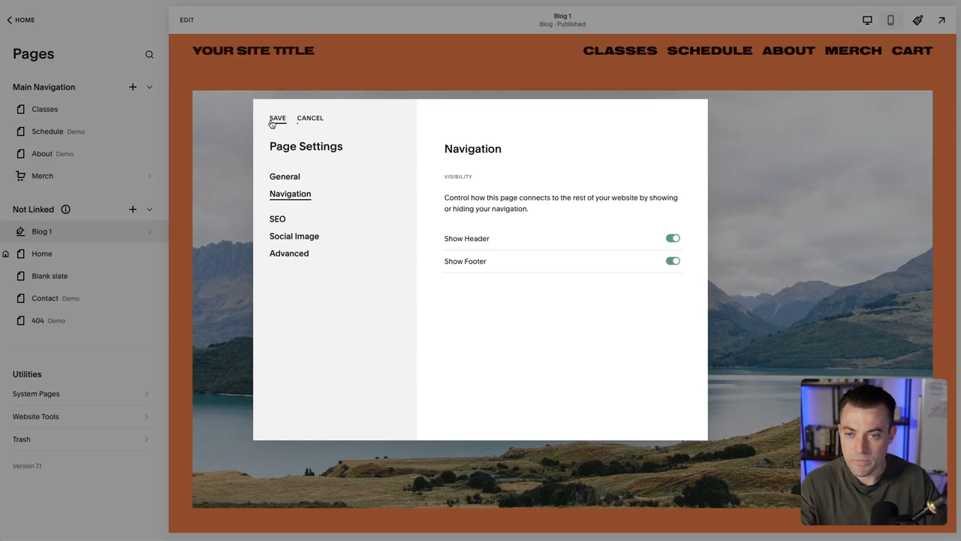
pyautogui.click(276, 117)
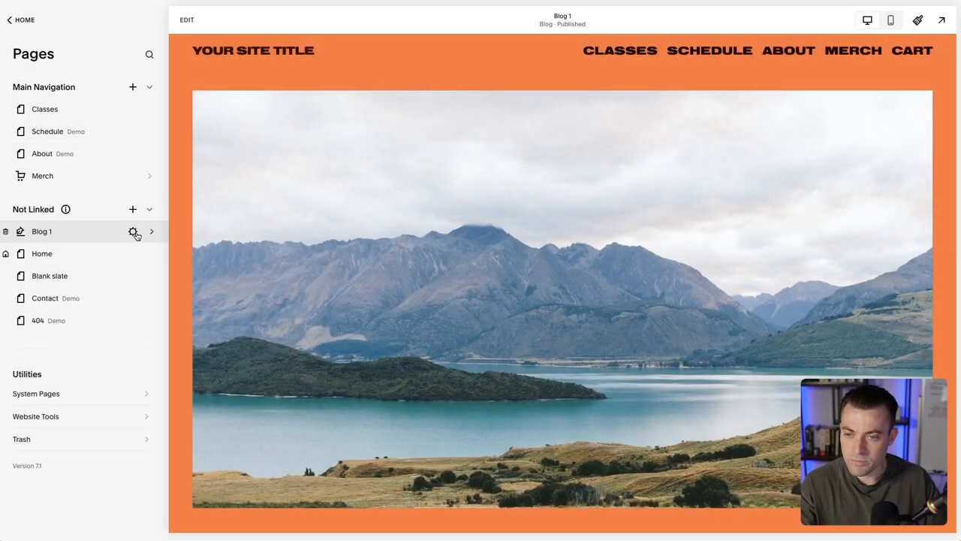
# Reach the empty Page Header Code Injection field under Blog 1's Advanced settings.
pyautogui.click(132, 231)
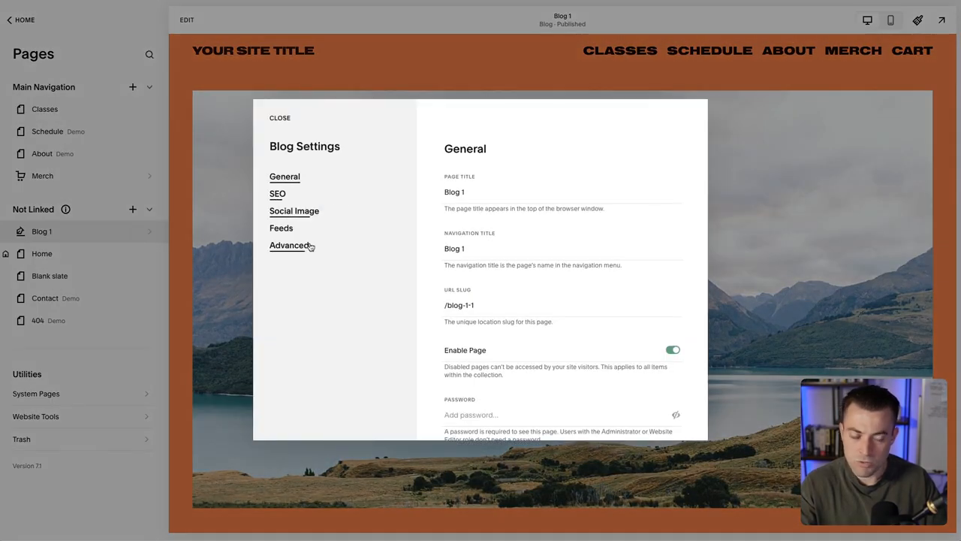
pyautogui.click(288, 245)
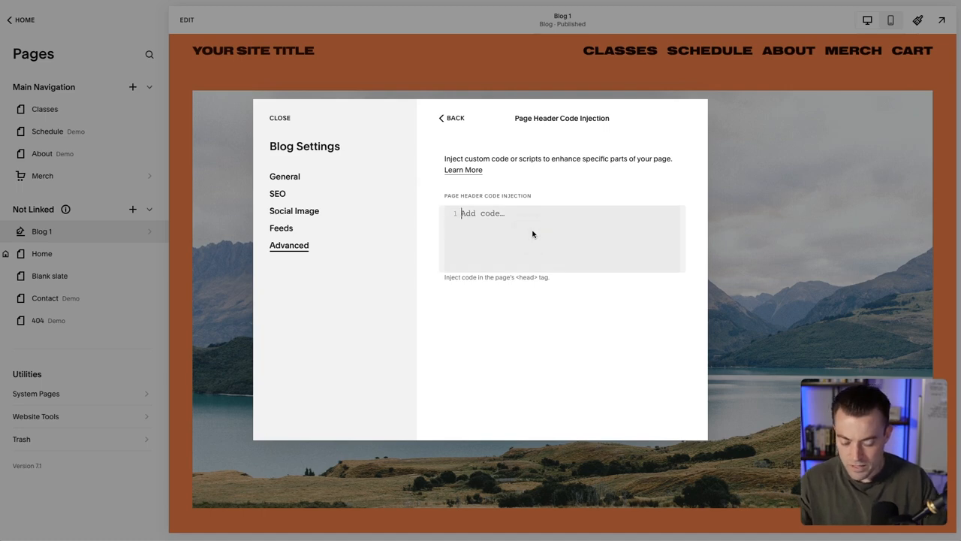
# Inject a <style> block with #header { display: none !important; } to hide the site header.
pyautogui.write('<style></style>')
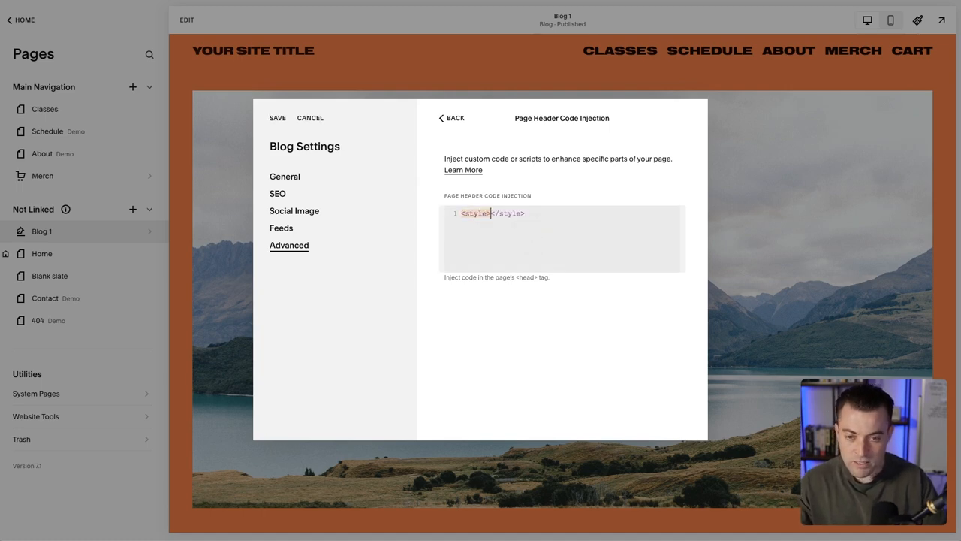
pyautogui.press('Enter')
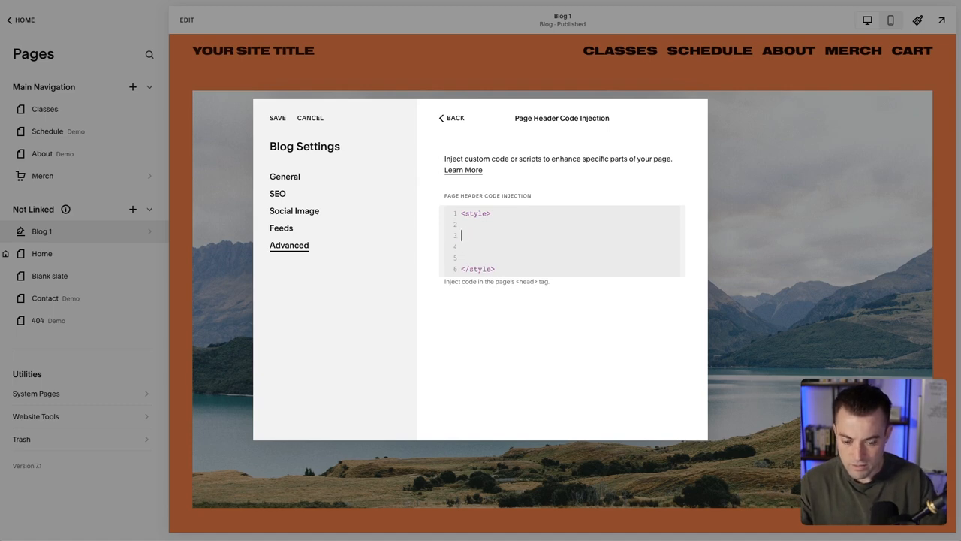
pyautogui.write('header {')
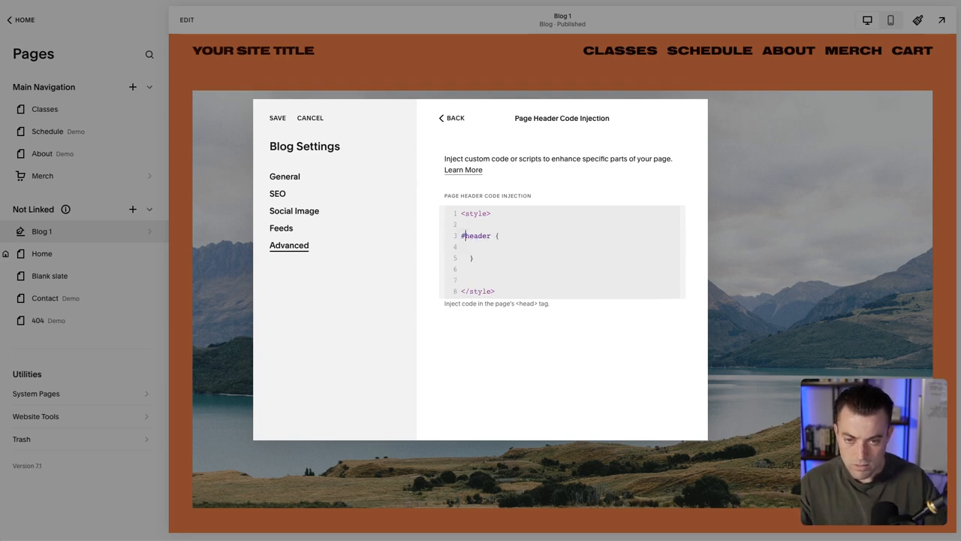
pyautogui.write('display')
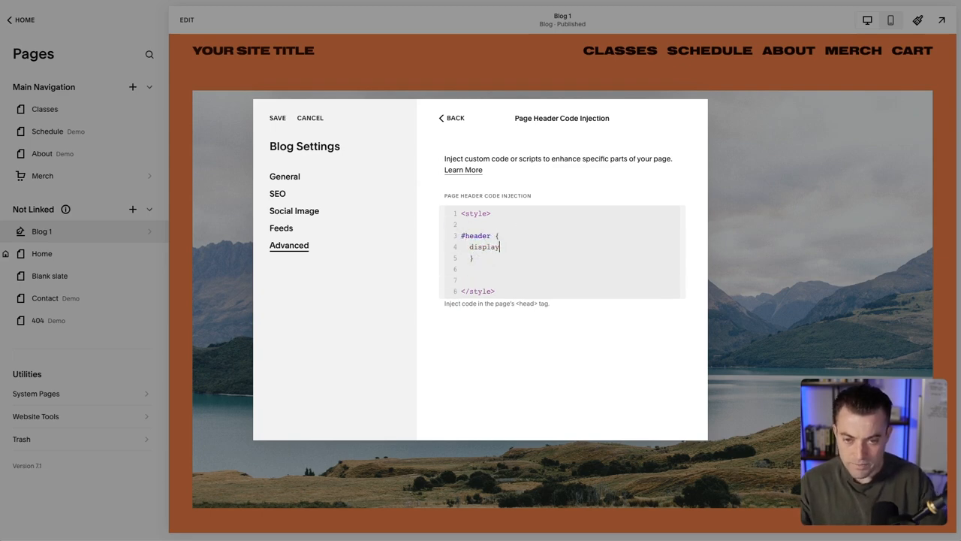
pyautogui.write('none')
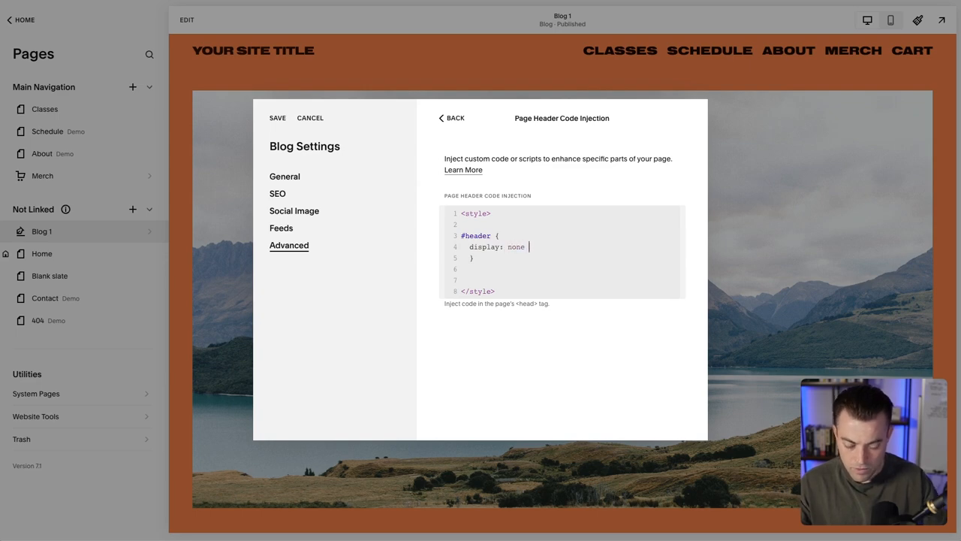
pyautogui.write('!important;')
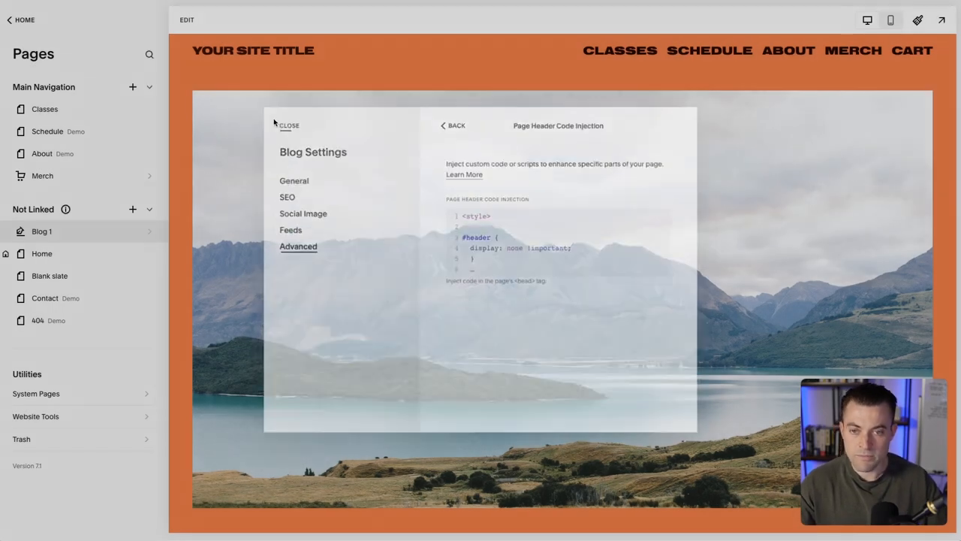
# Save the header-hiding code, then widen the selector to '#header, footer' so the footer hides too.
pyautogui.click(288, 126)
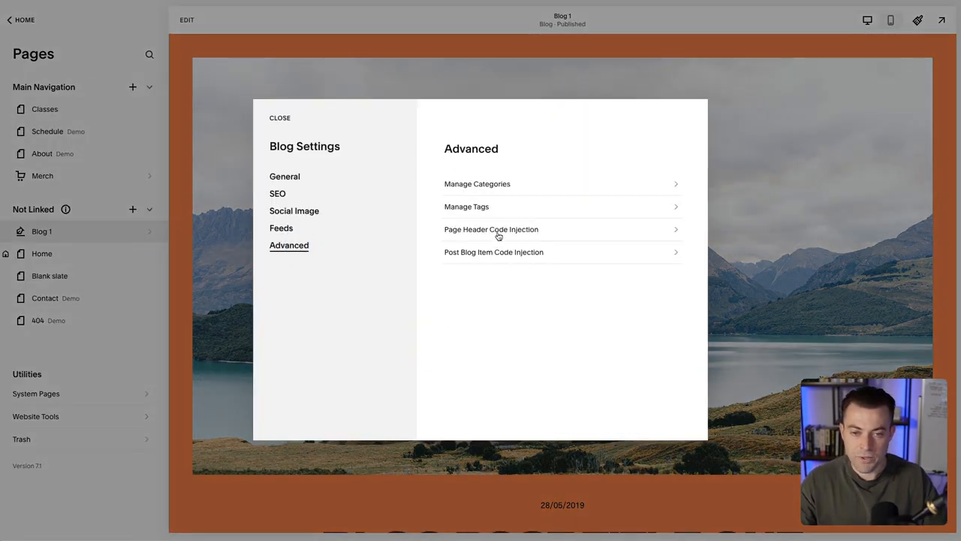
pyautogui.click(491, 228)
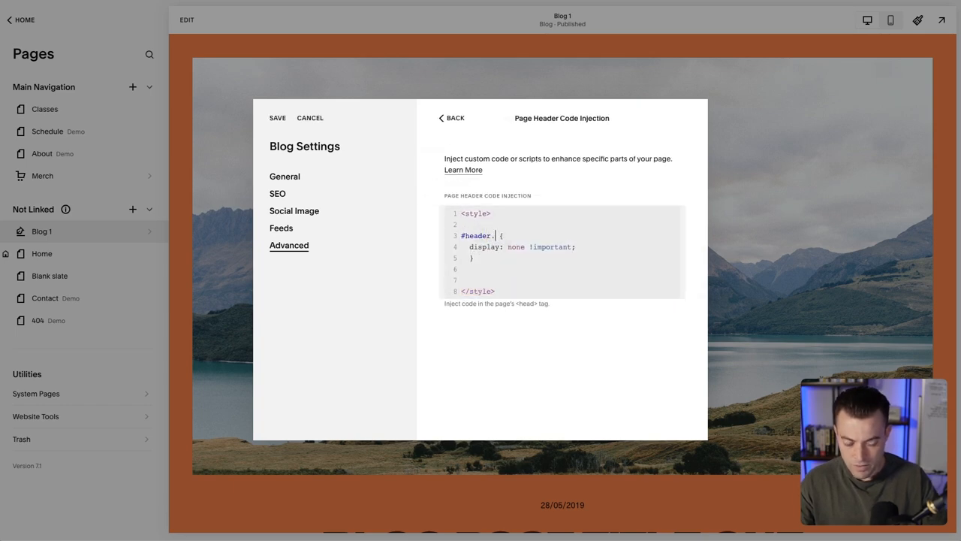
pyautogui.write(', footer')
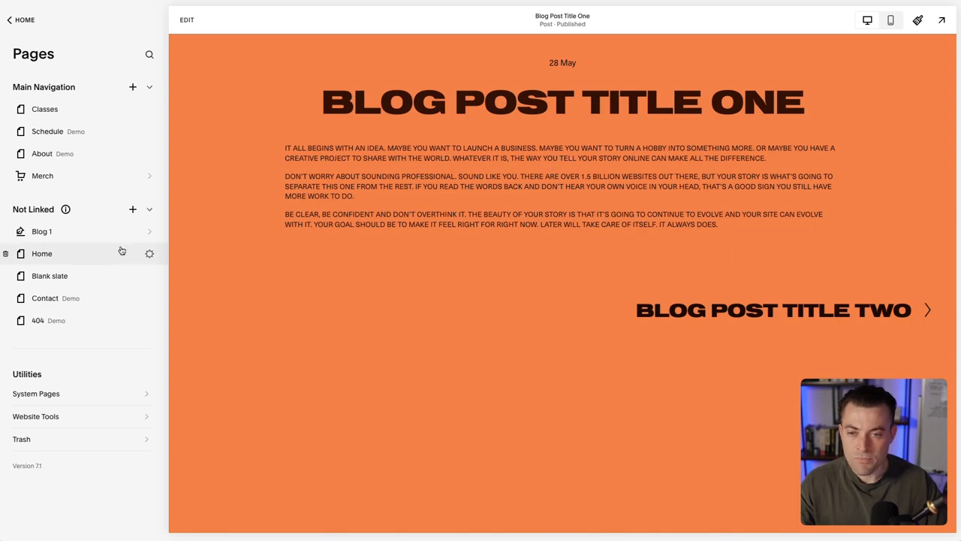
pyautogui.moveTo(135, 249)
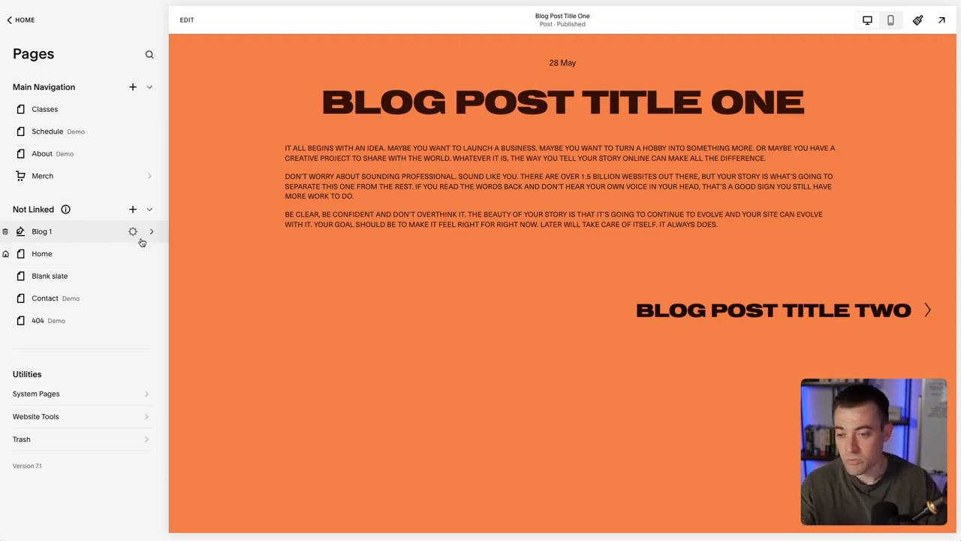
# Review Blog 1's settings, close them, and show Blog 1's content panel with the header visible again.
pyautogui.click(132, 231)
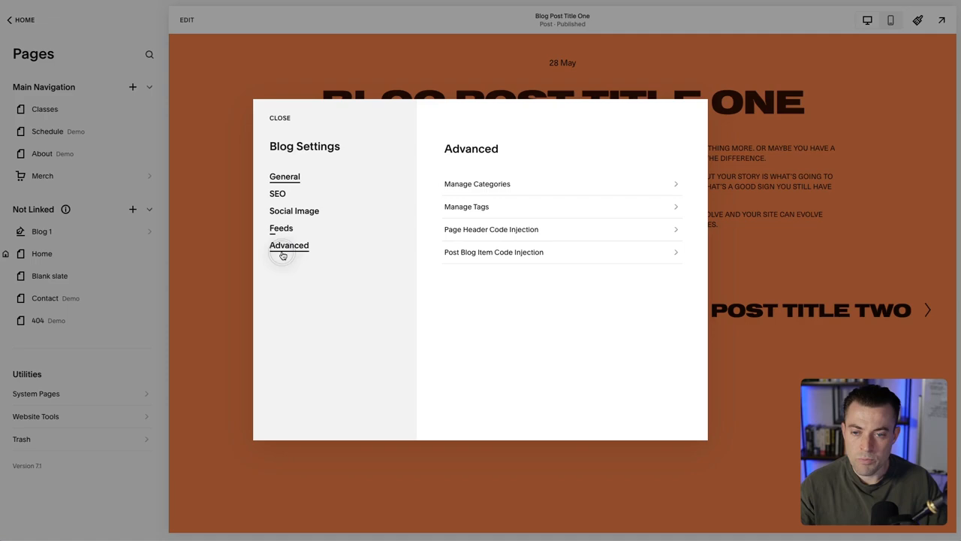
pyautogui.click(491, 228)
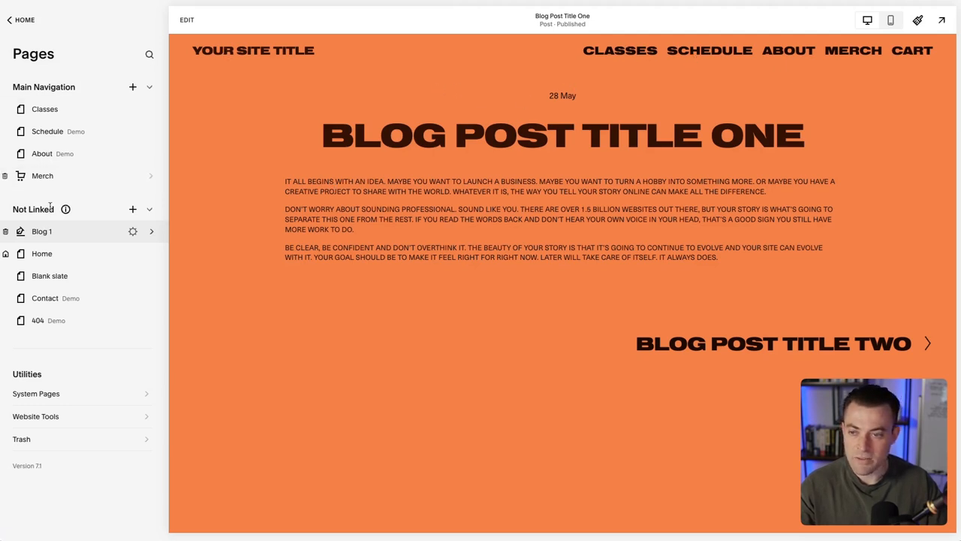
pyautogui.click(42, 232)
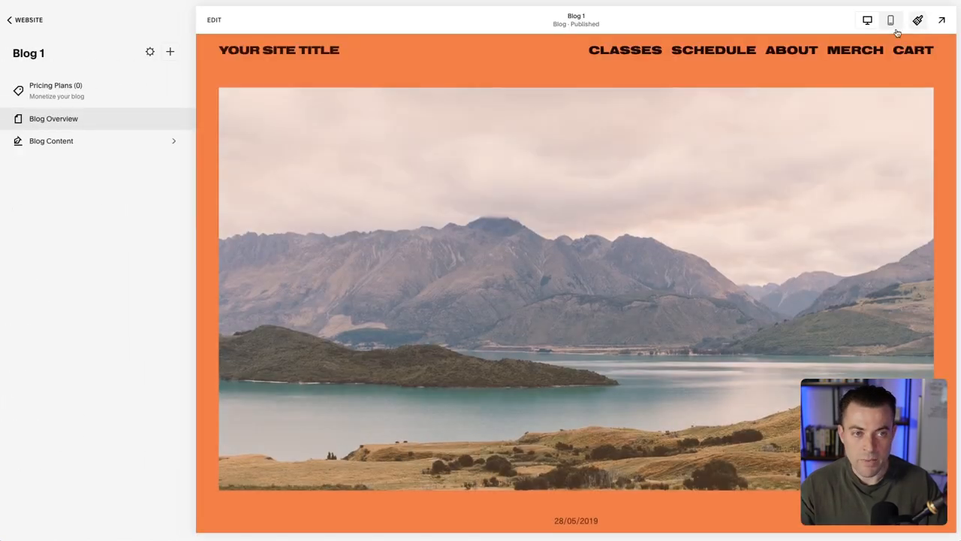